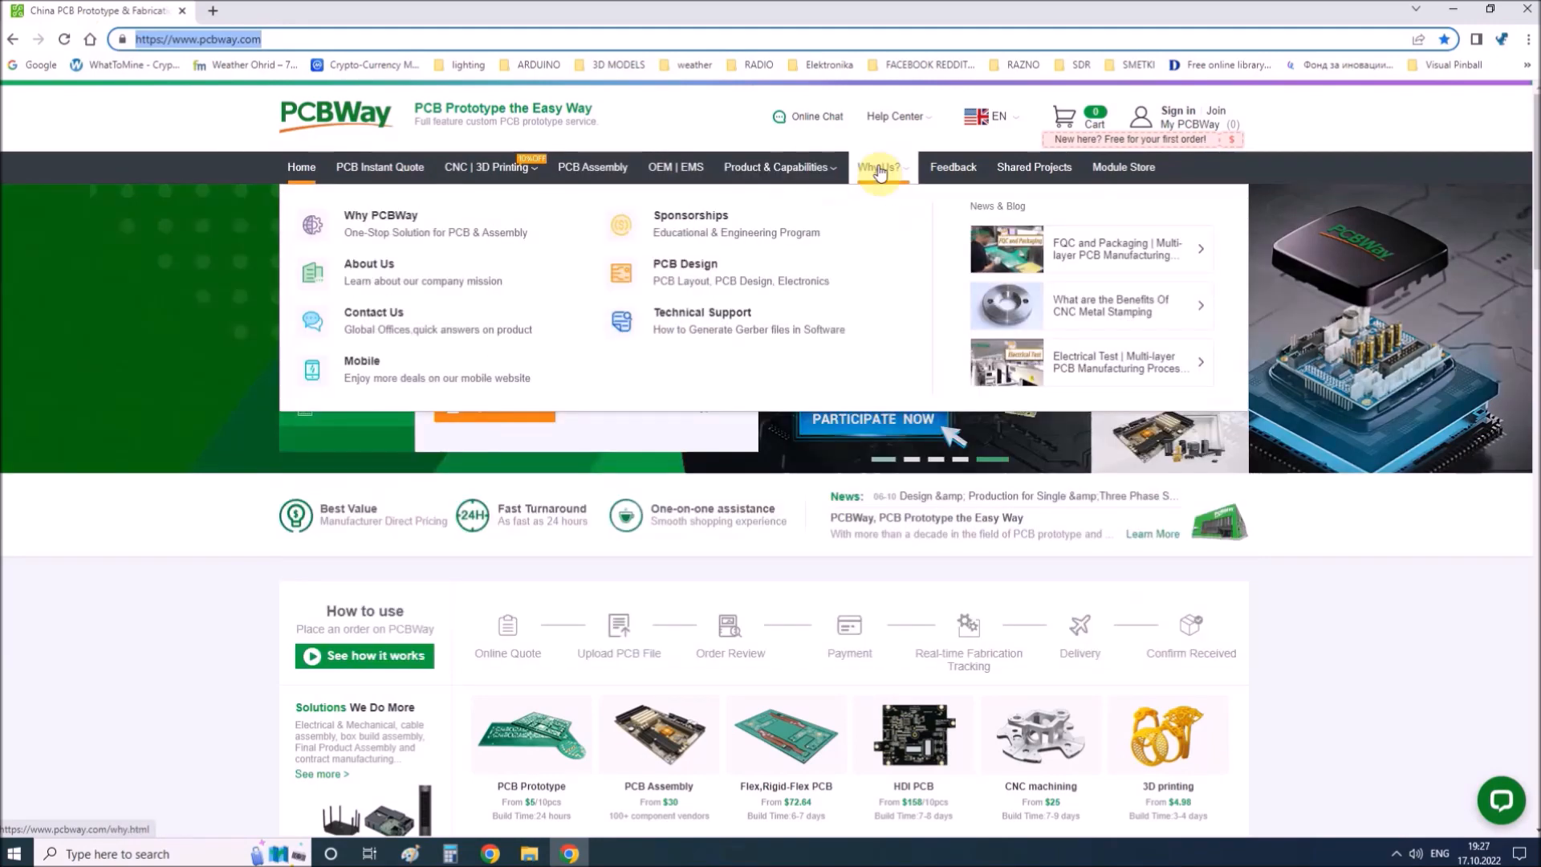
# - Scroll down the PCBWay homepage and open the PCB instant quote form
pyautogui.scroll(-3)
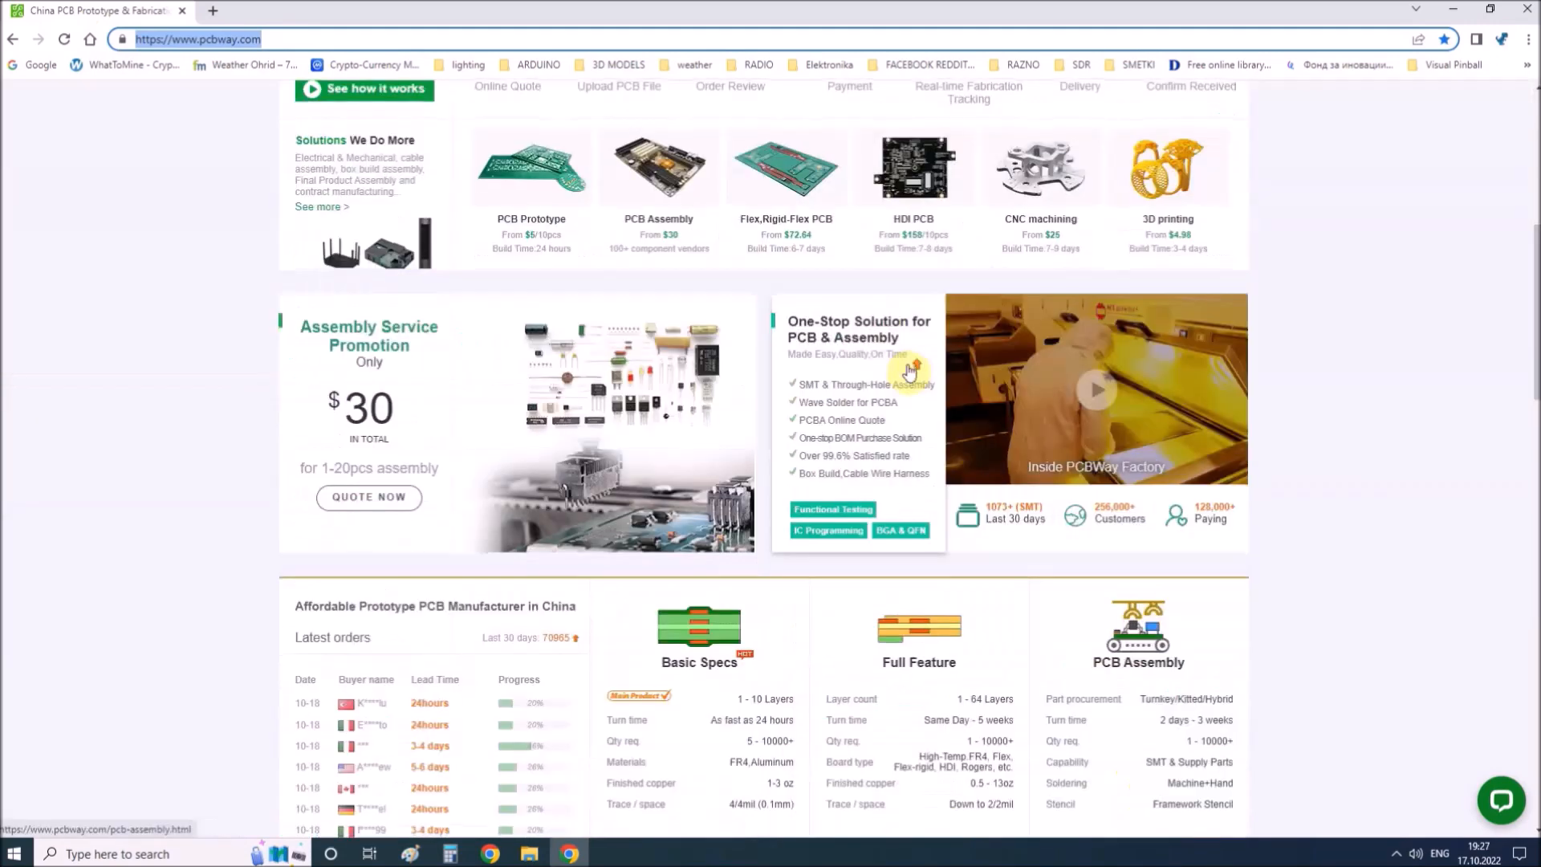
pyautogui.scroll(-3)
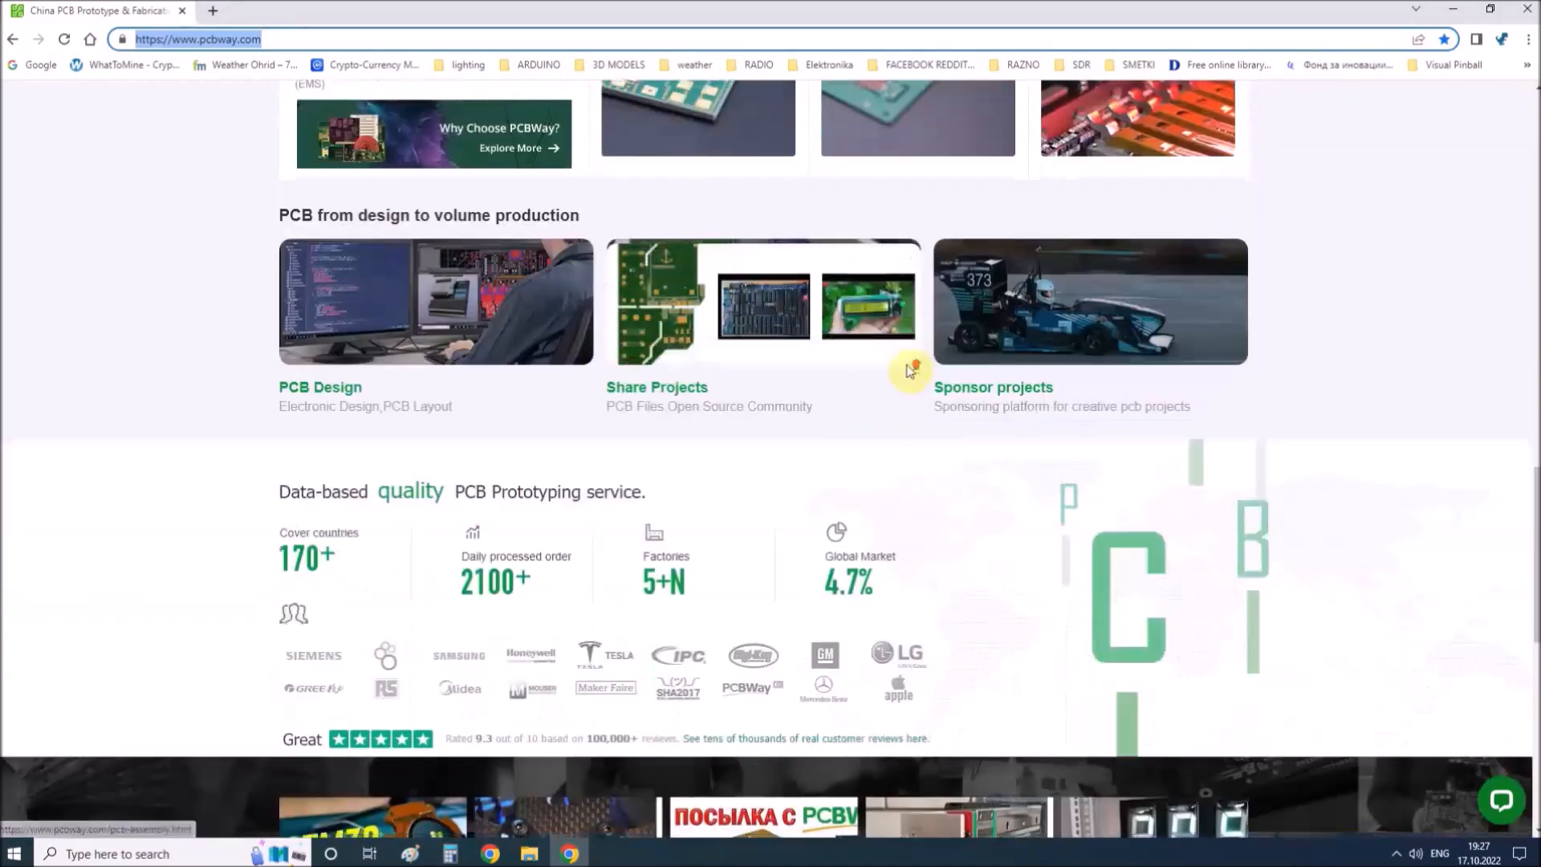
pyautogui.scroll(-3)
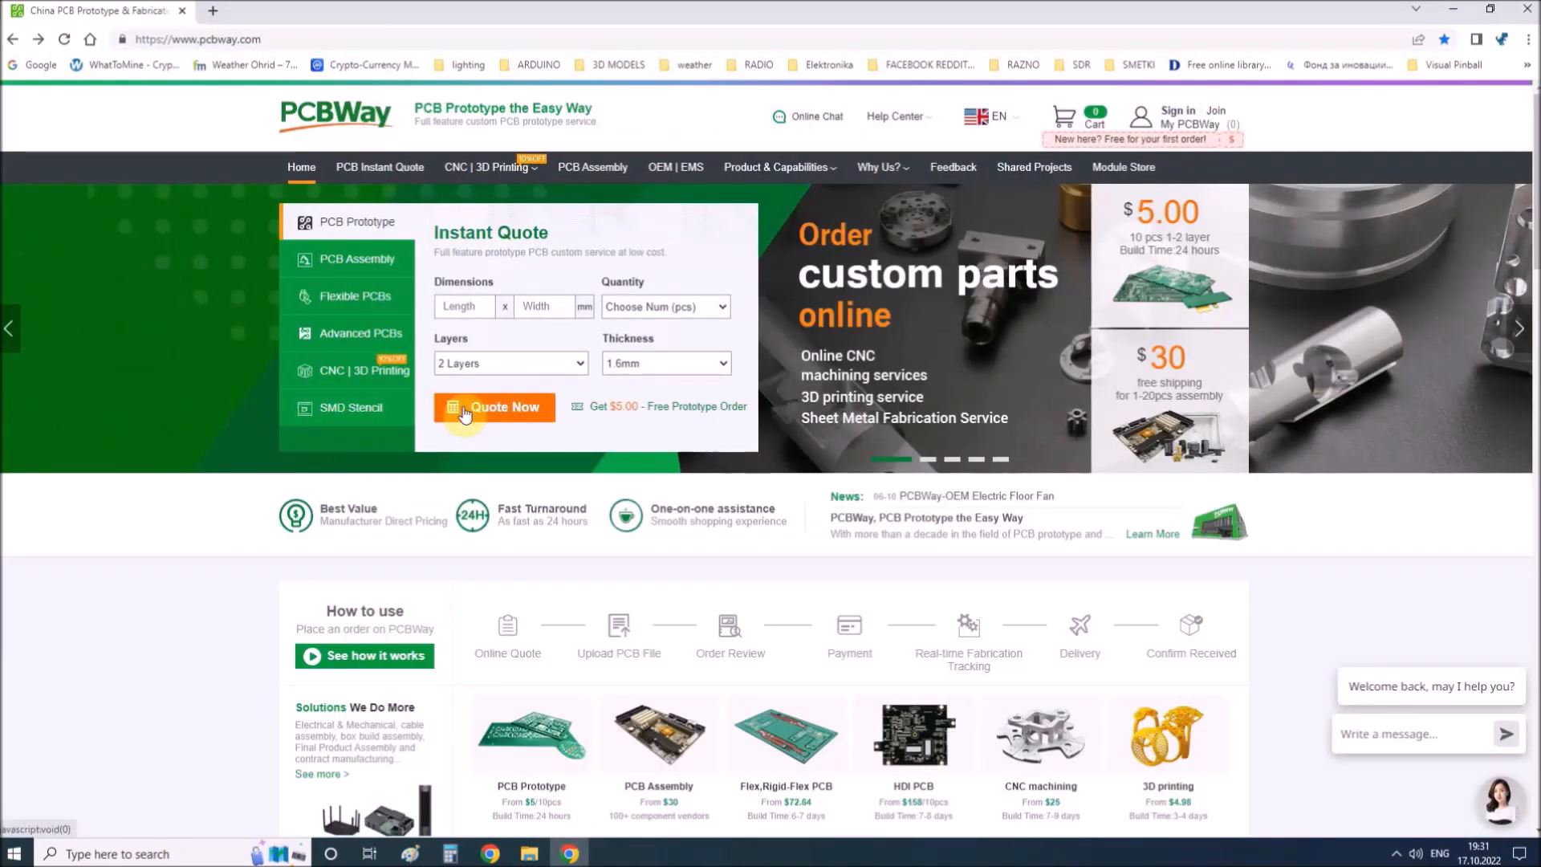
pyautogui.click(494, 406)
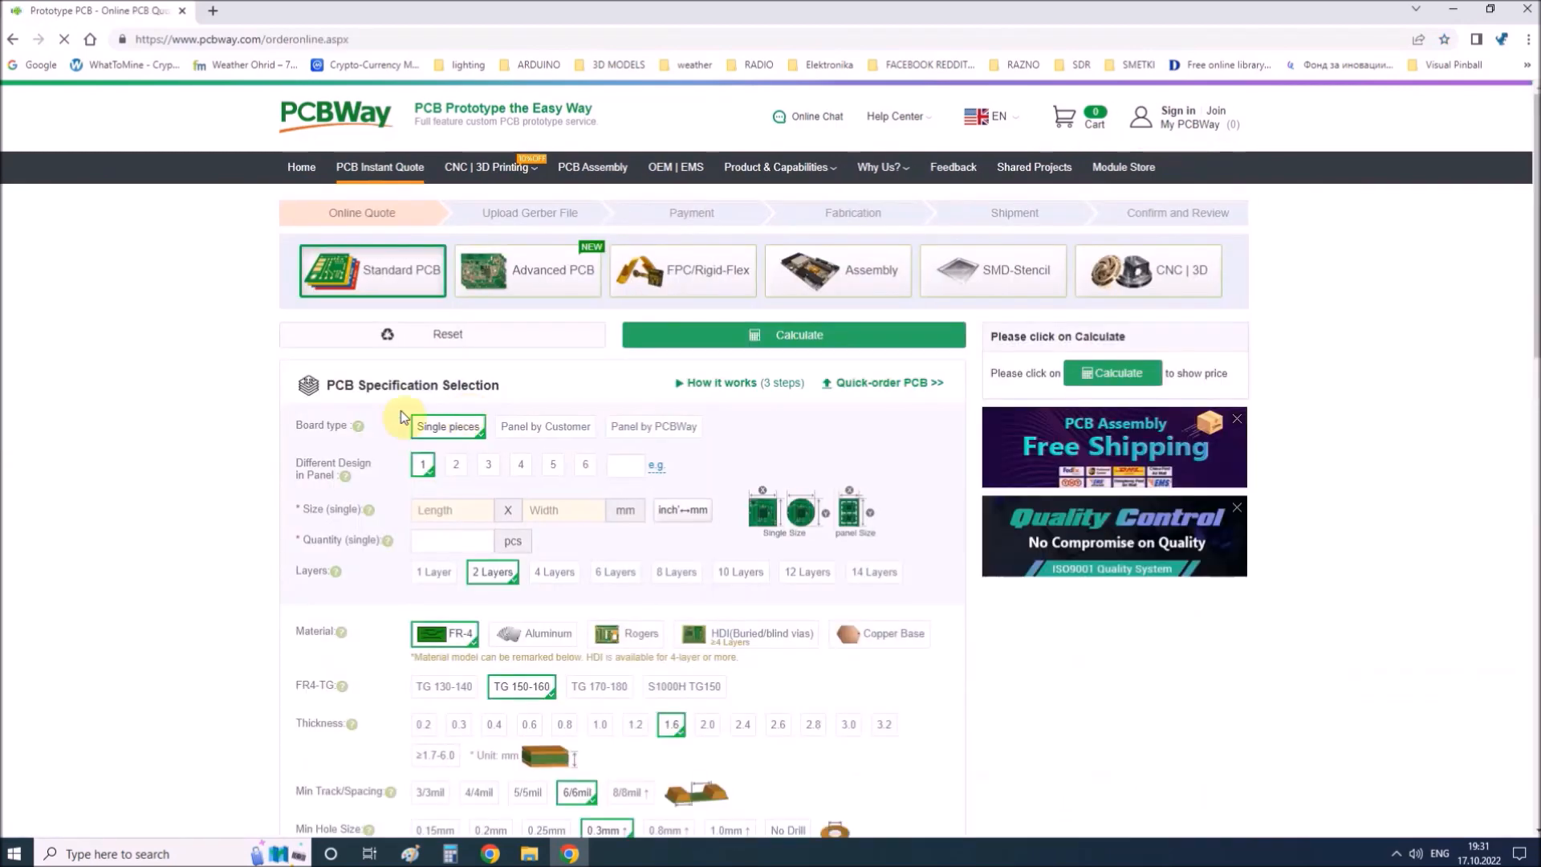
pyautogui.moveTo(537, 280)
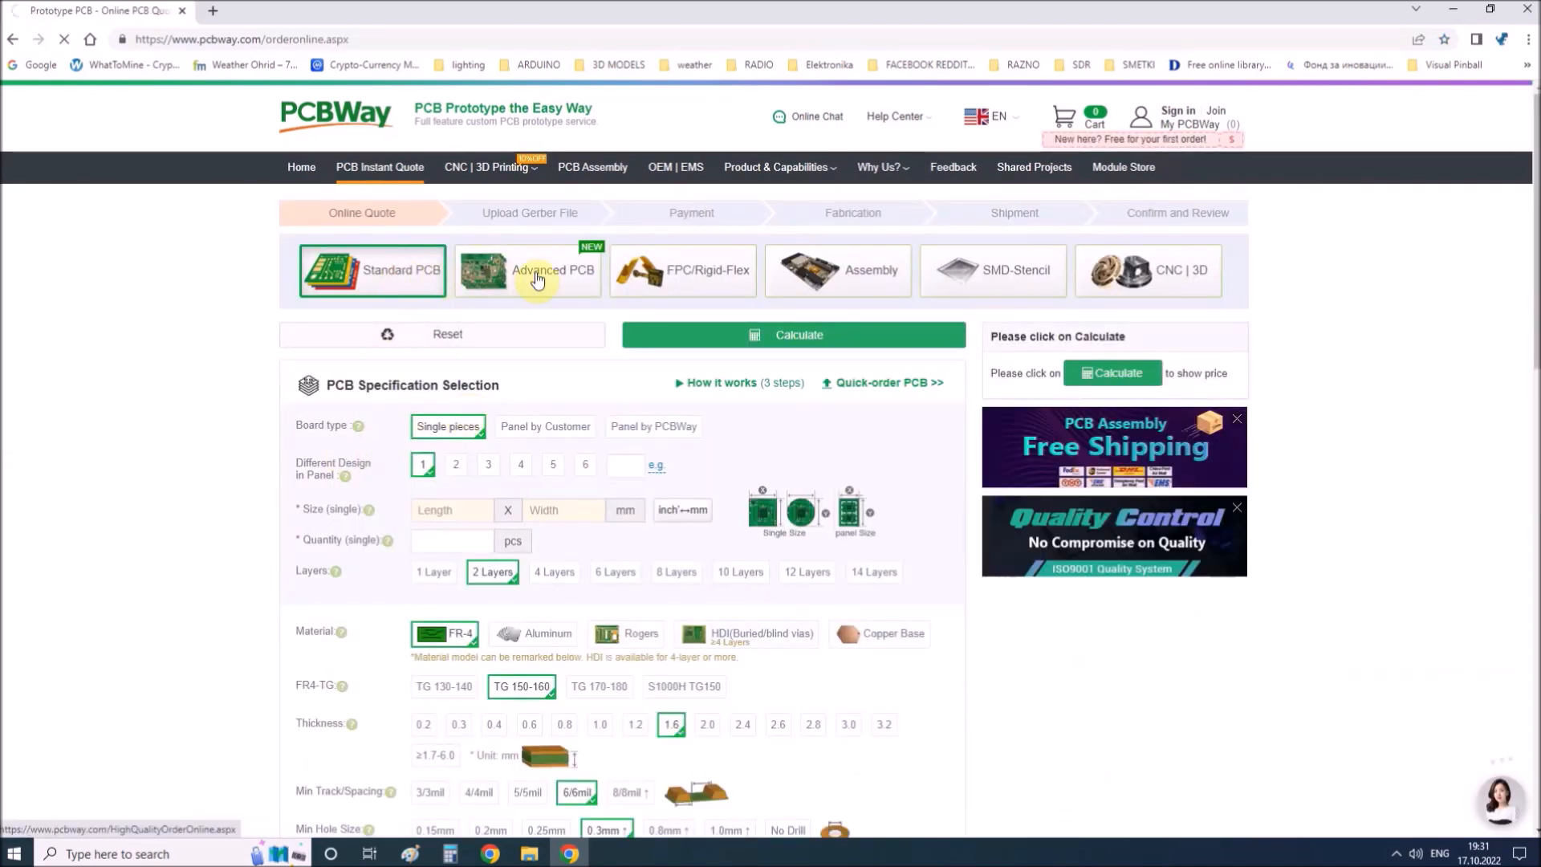
pyautogui.click(302, 167)
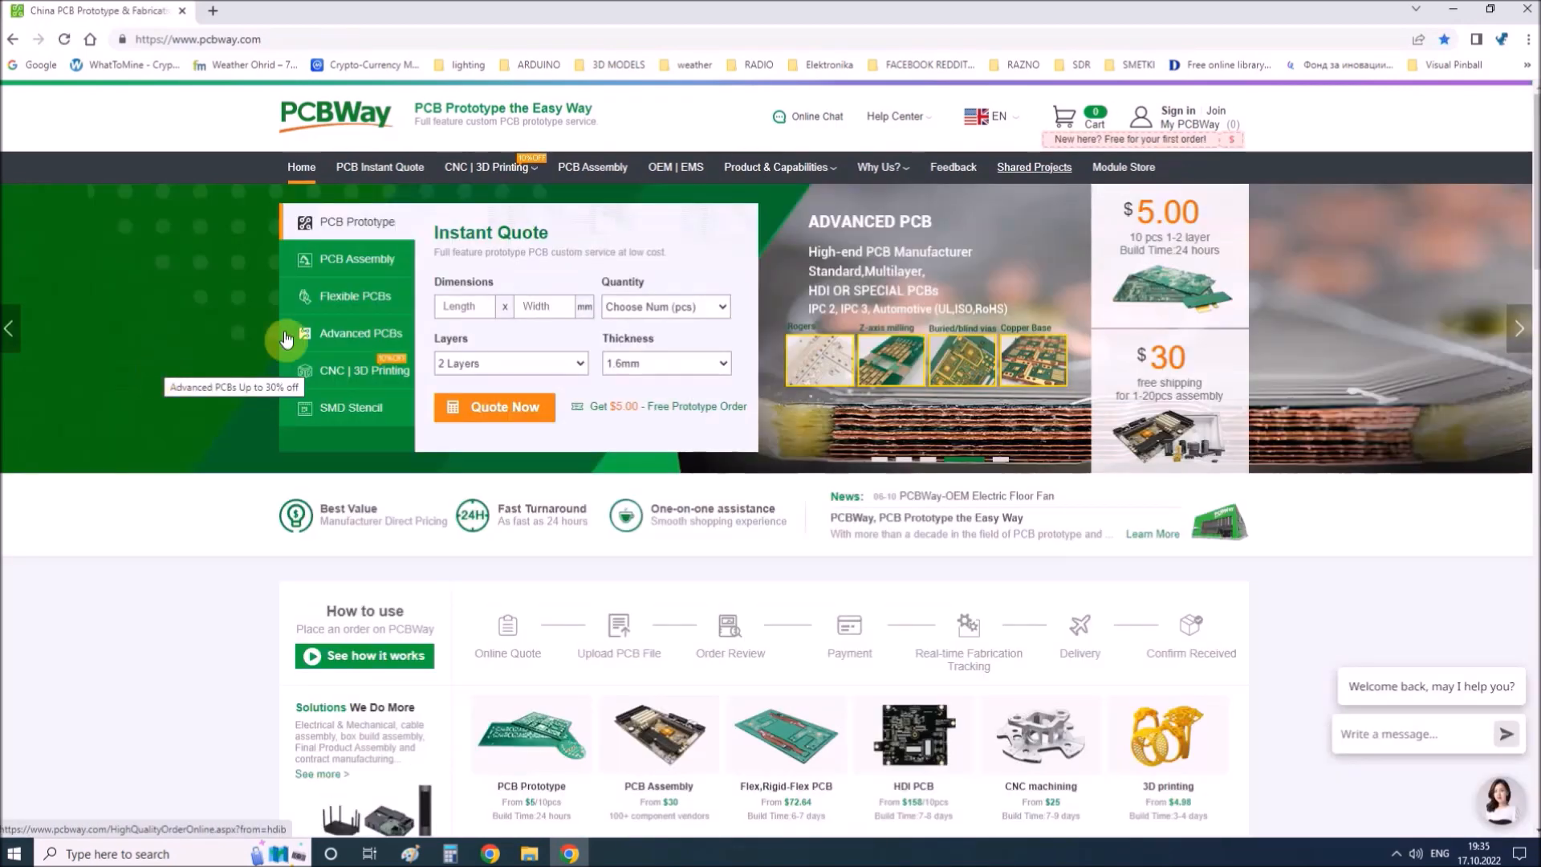
pyautogui.moveTo(1038, 167)
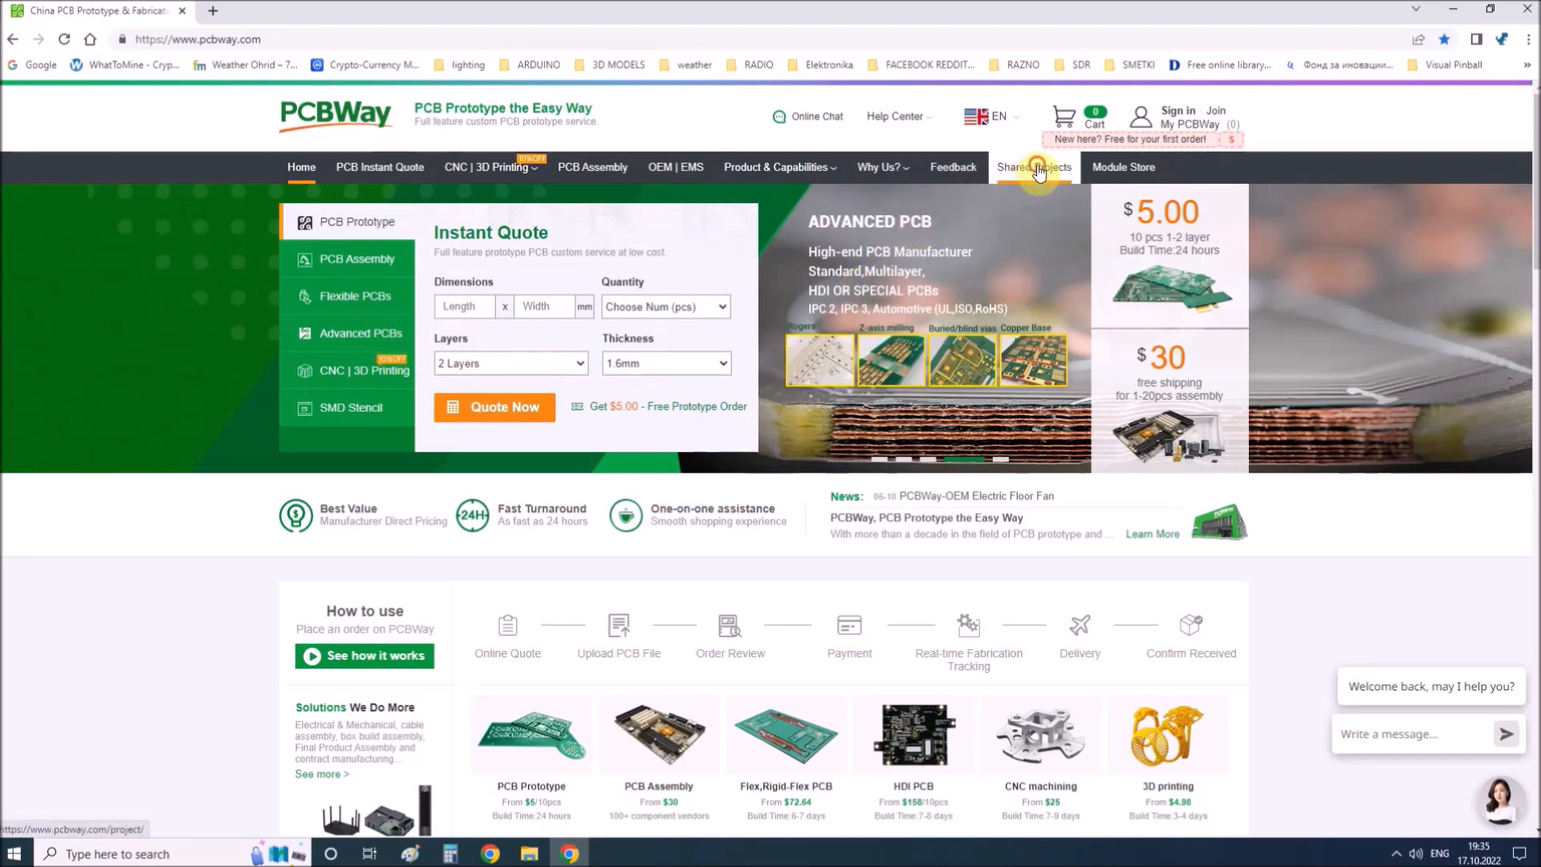
# - Open Shared Projects, view all Projects of the week, and scroll through the list
pyautogui.click(1035, 167)
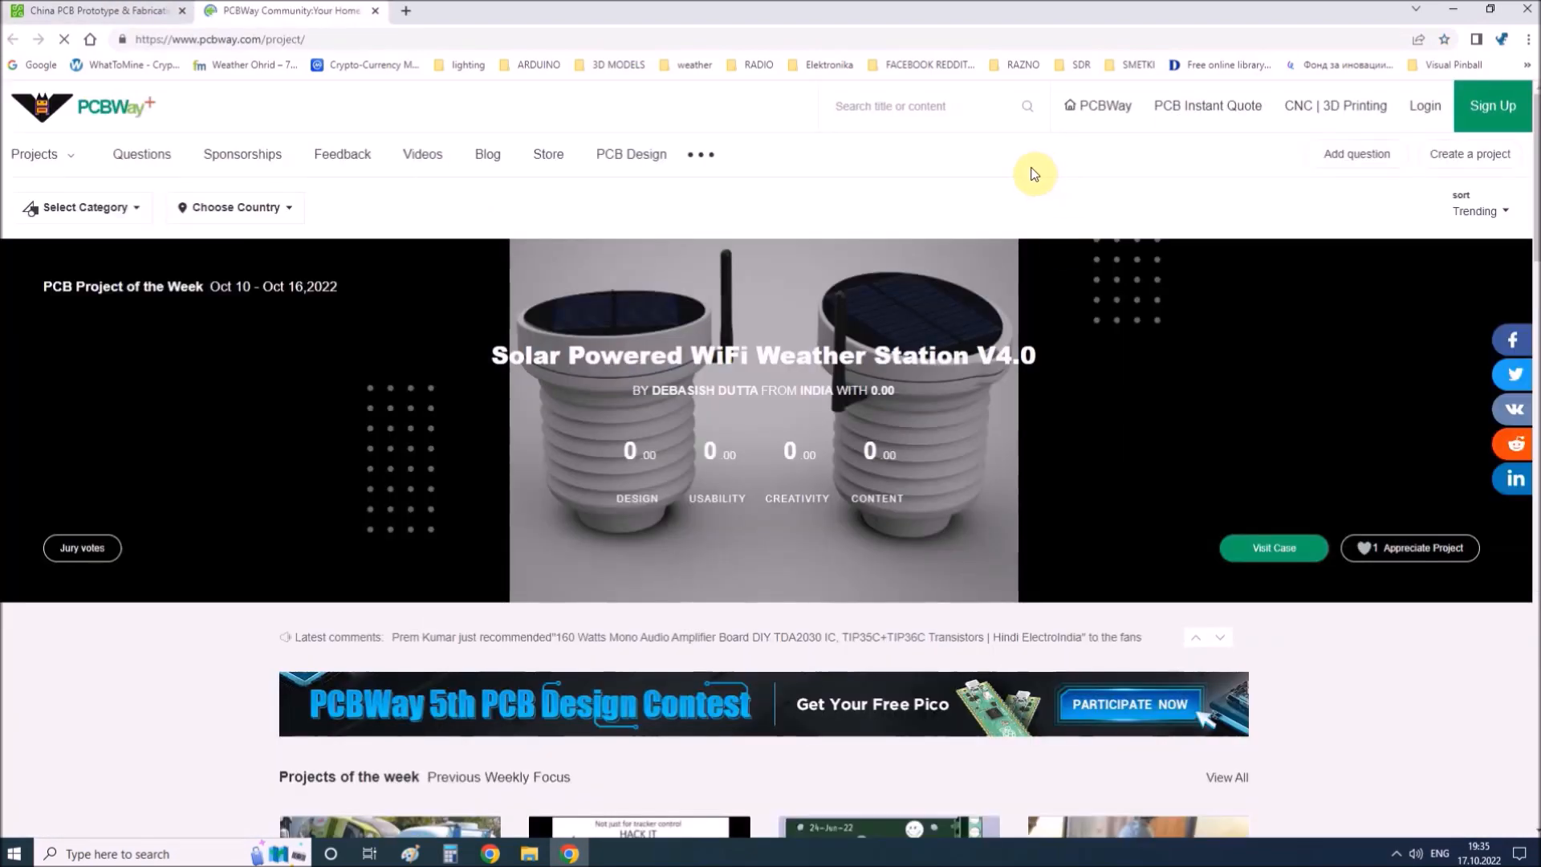
pyautogui.scroll(-3)
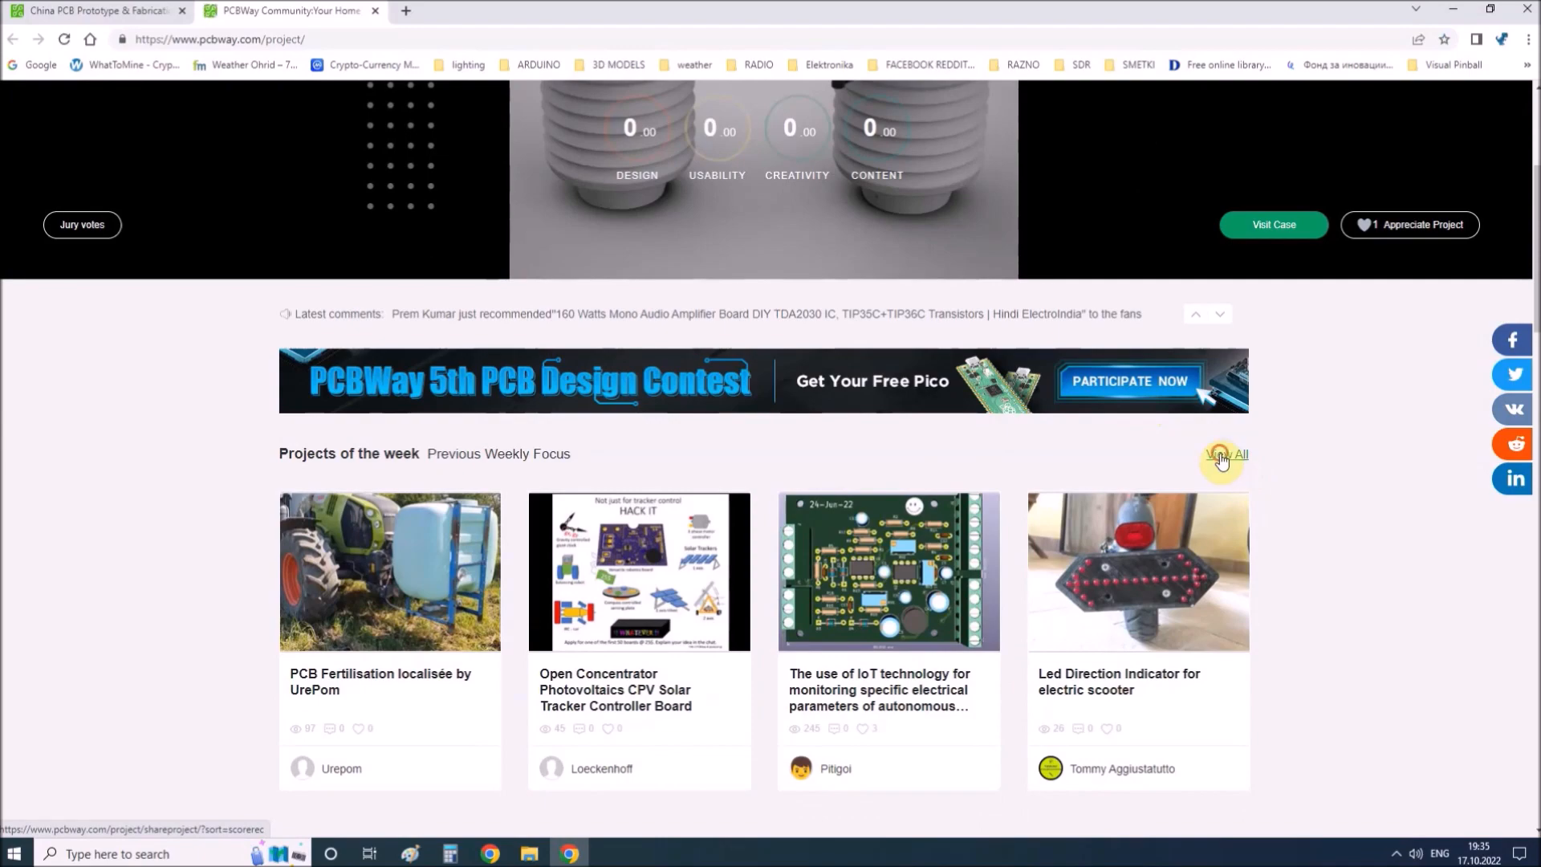
pyautogui.click(1222, 455)
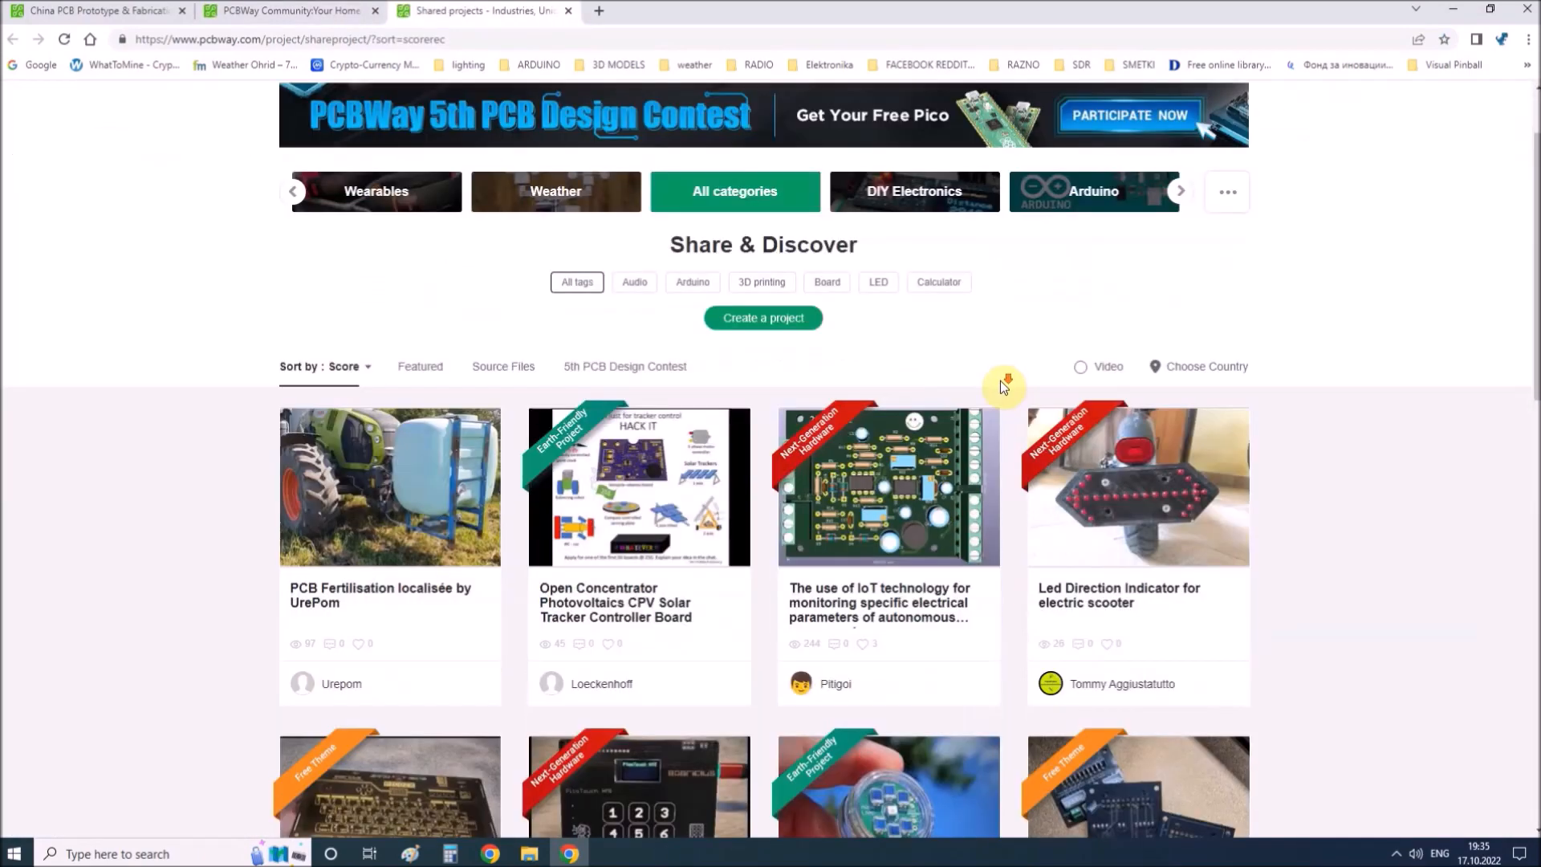
pyautogui.scroll(-3)
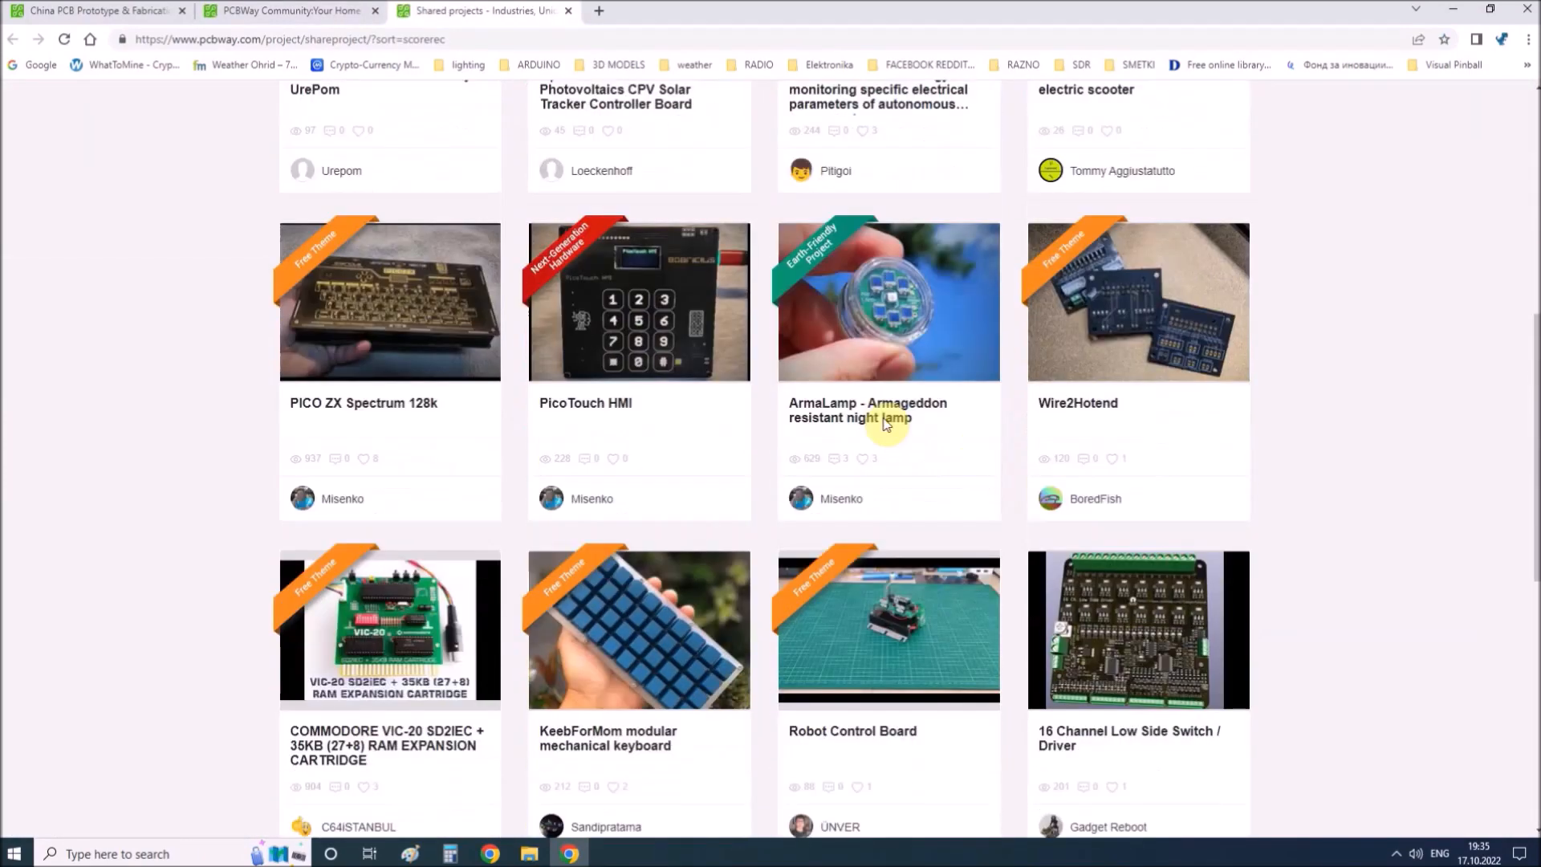
pyautogui.scroll(-3)
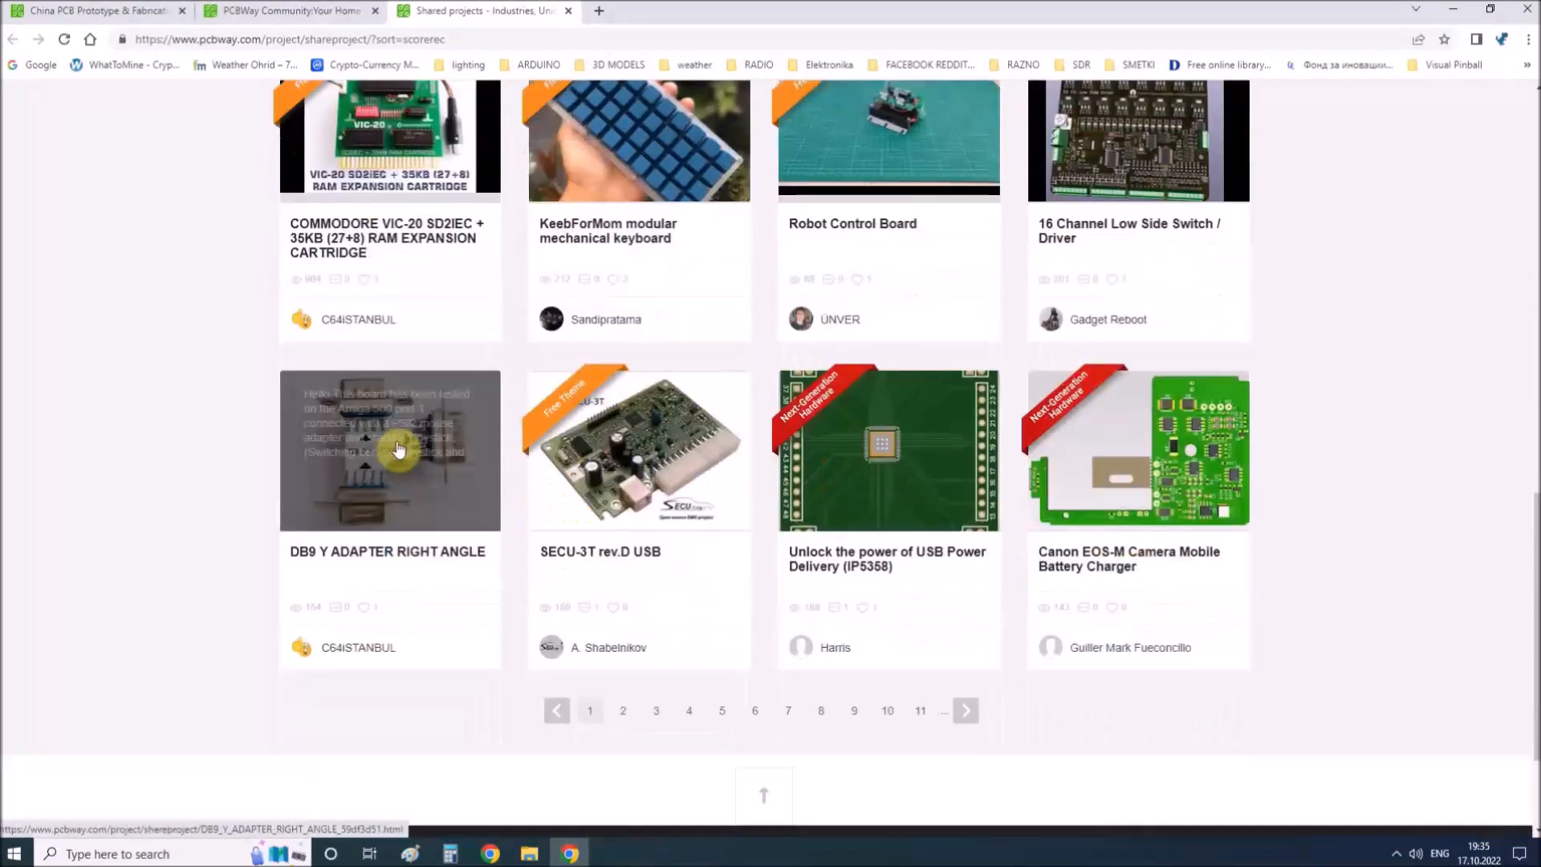
pyautogui.click(397, 449)
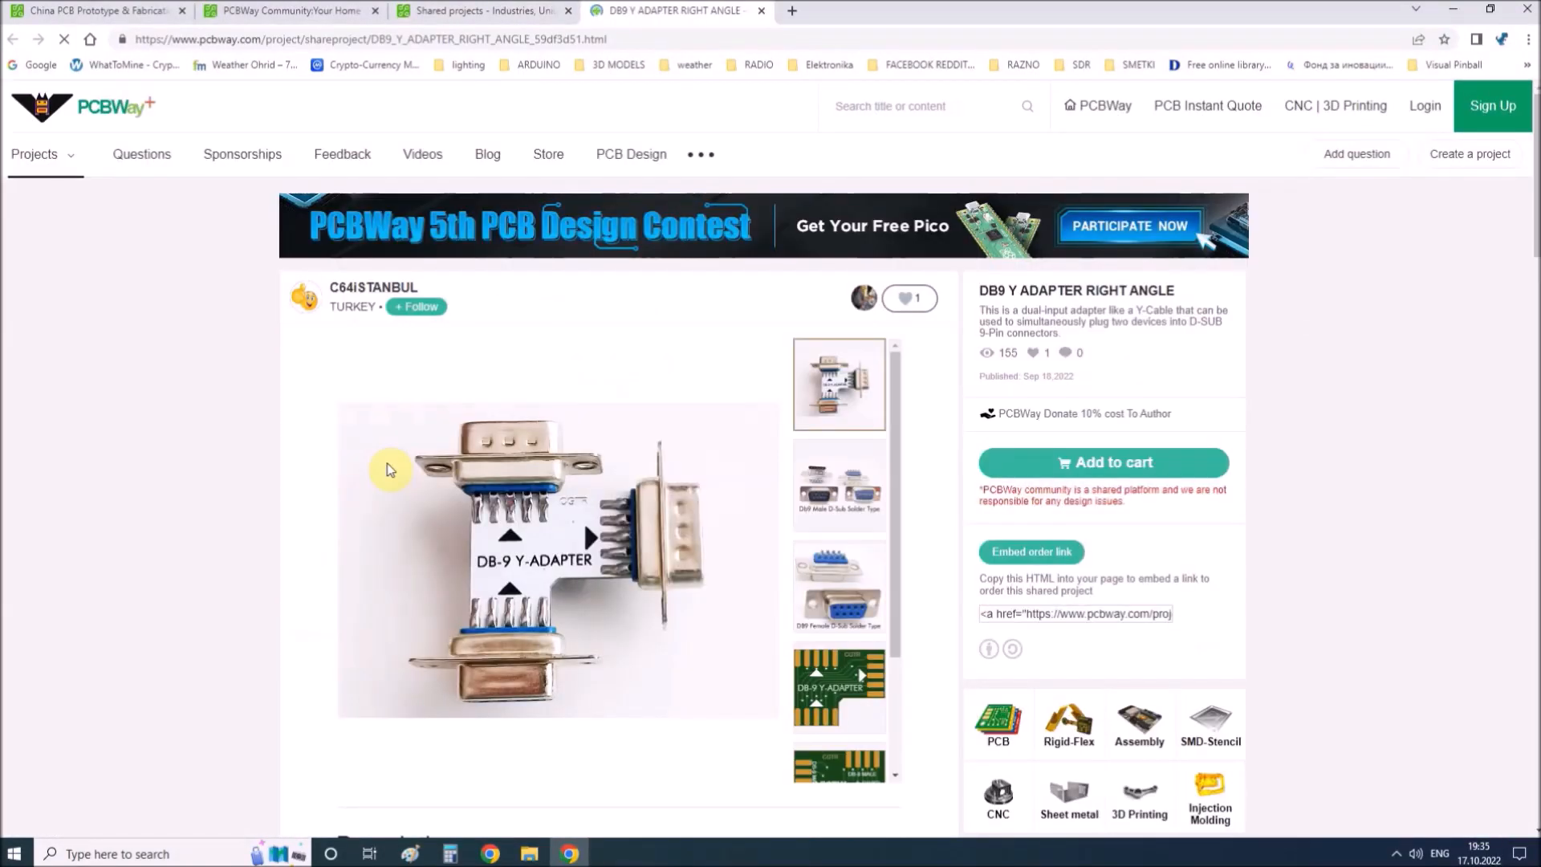
pyautogui.scroll(-3)
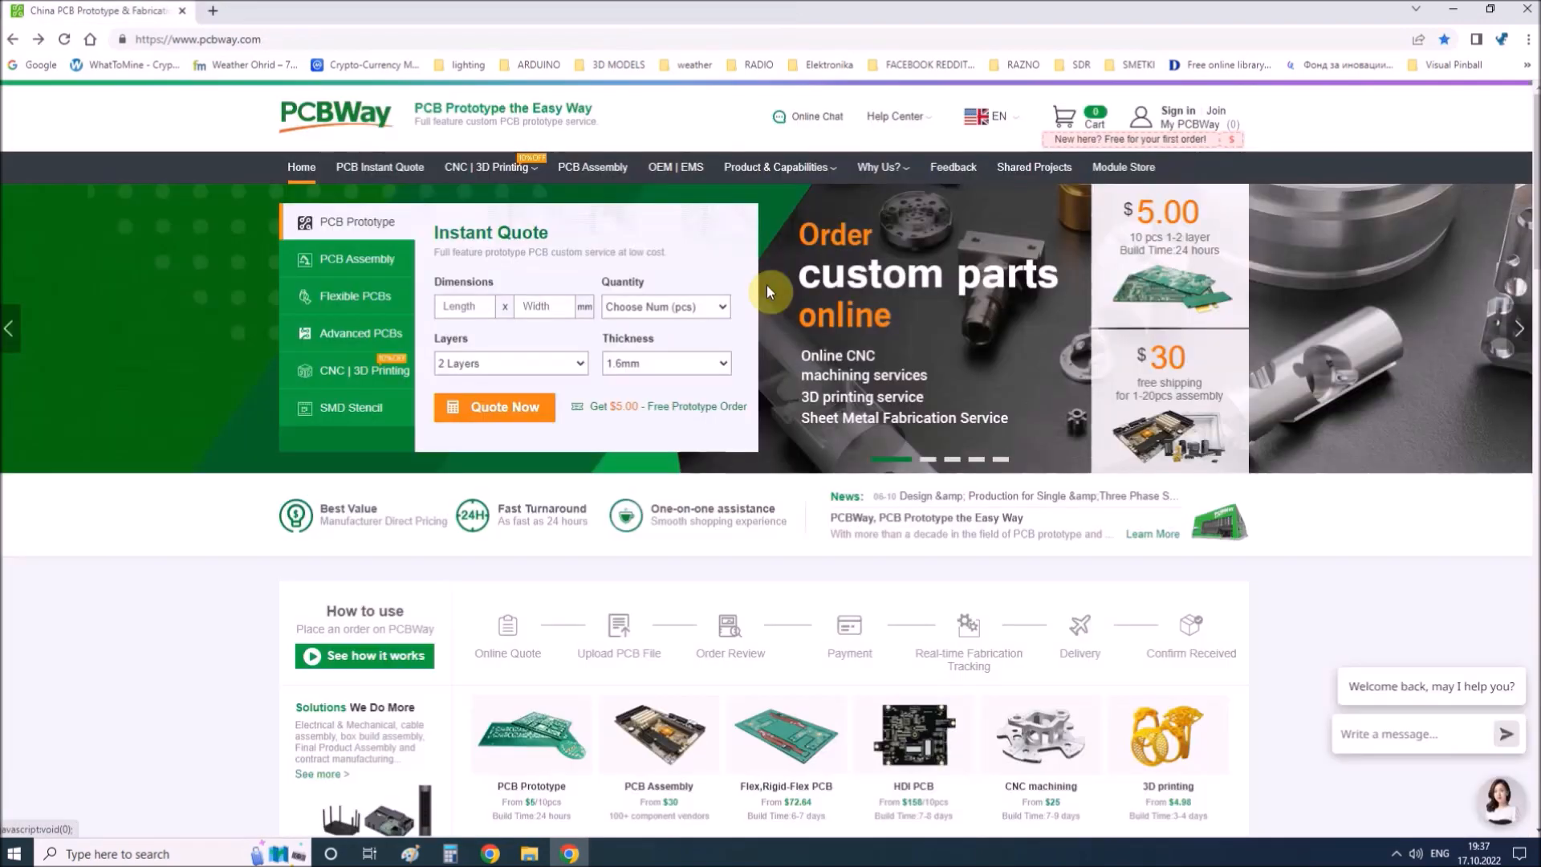
pyautogui.click(494, 407)
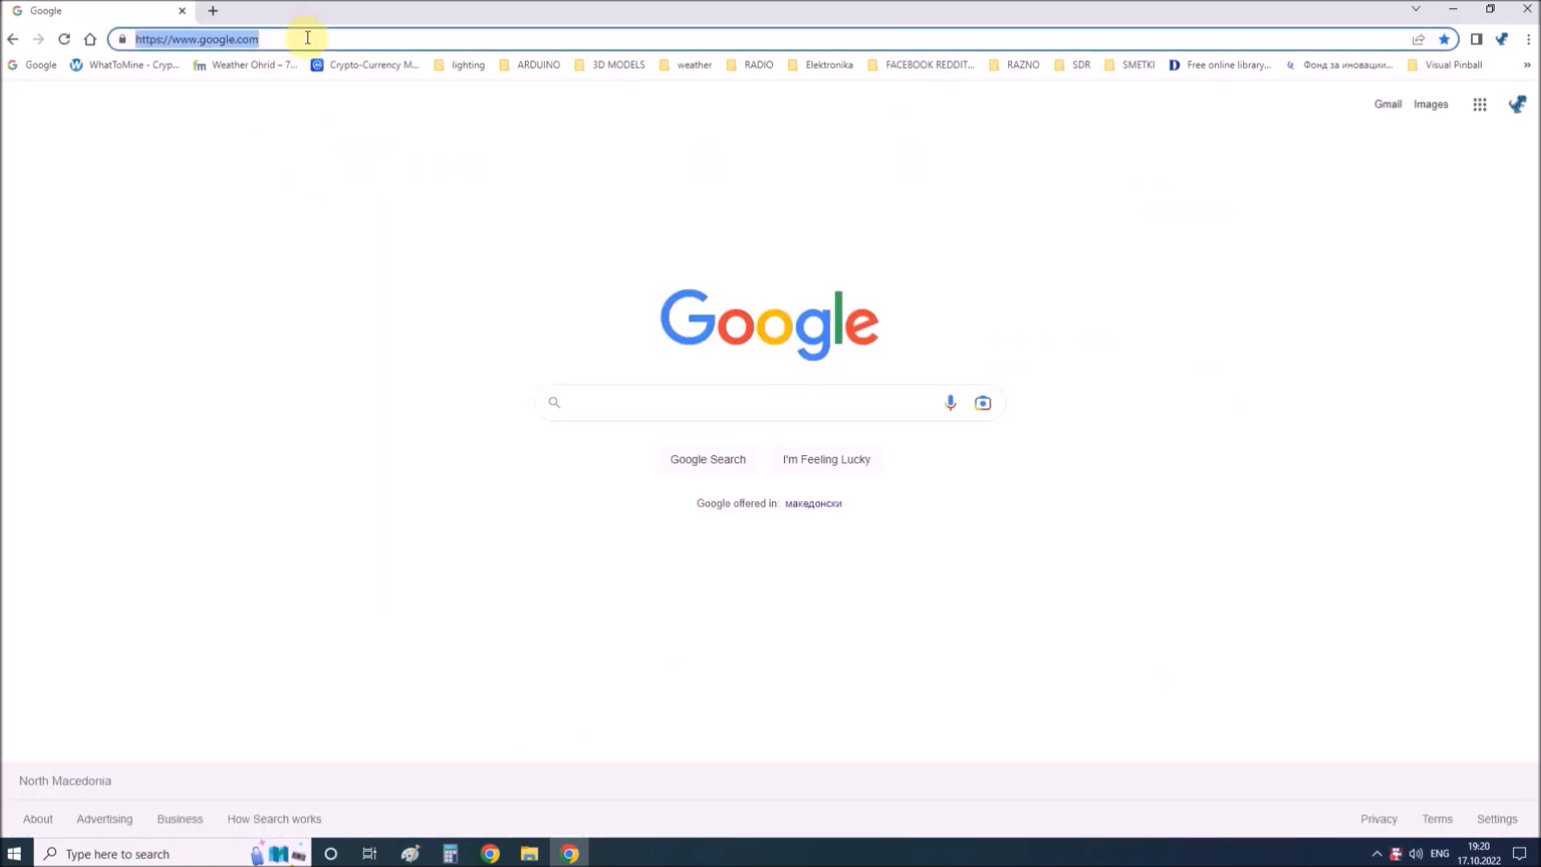
pyautogui.write('www.pcbway.com')
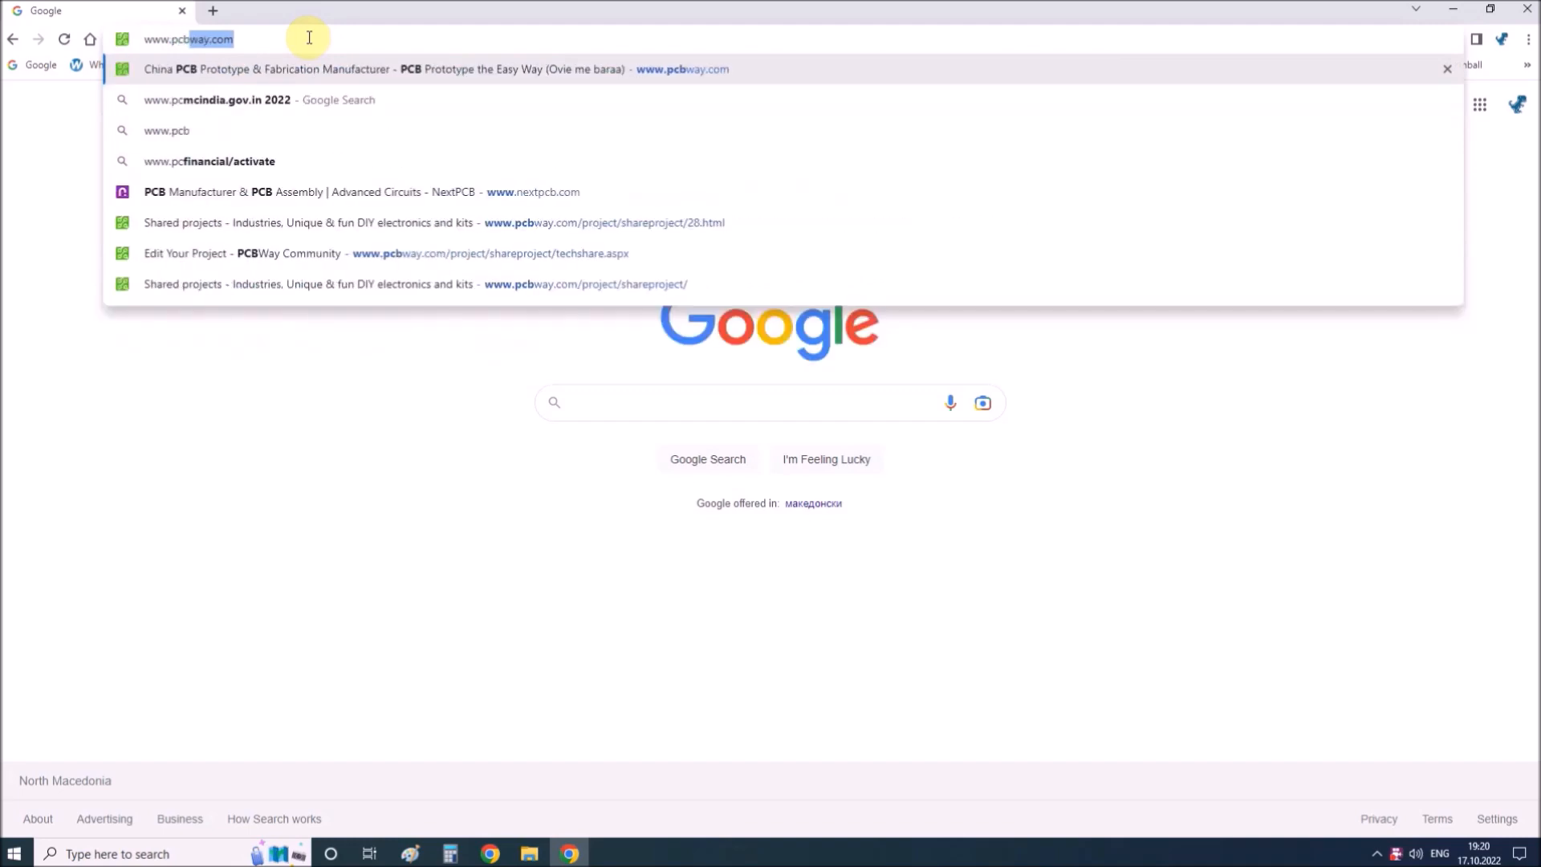